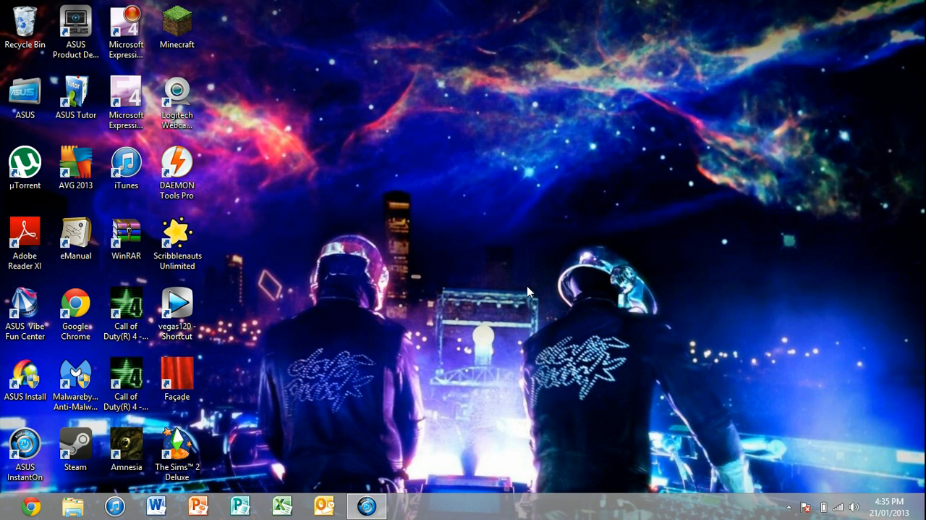
mouse_move(248, 176)
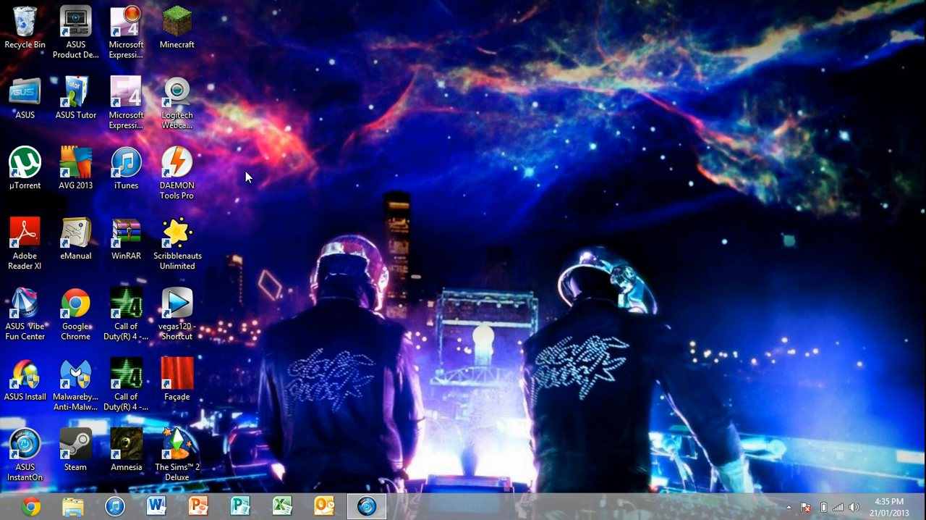
Append '-w' to The Sims 2 Deluxe shortcut's Target in Properties and confirm with OK
left_click(178, 446)
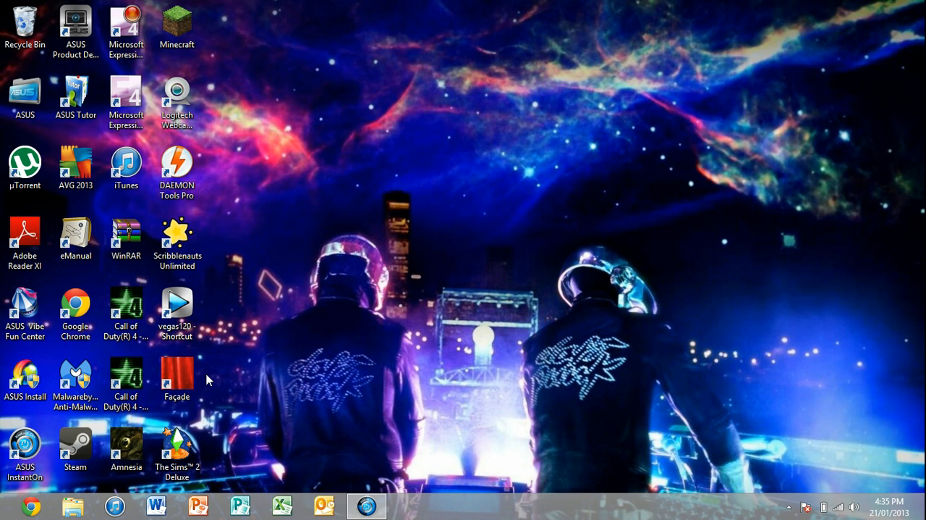
left_click(177, 445)
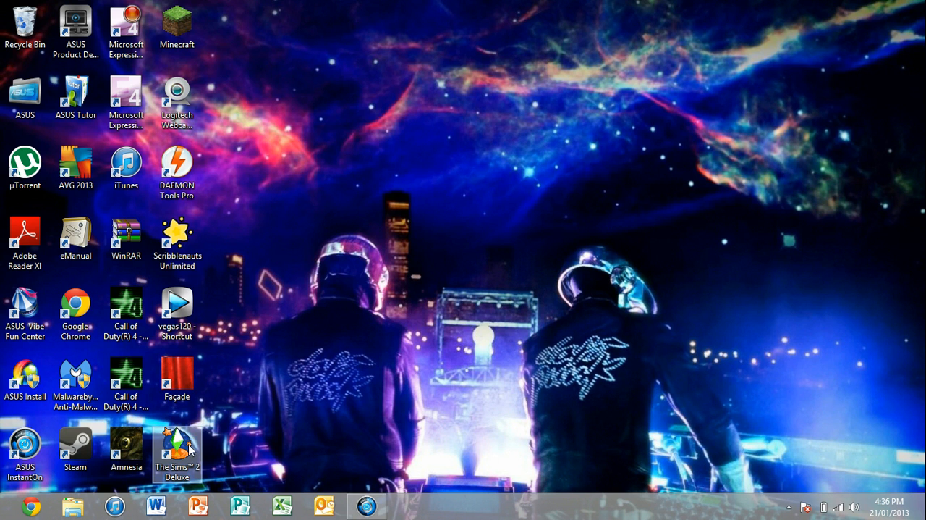
right_click(176, 445)
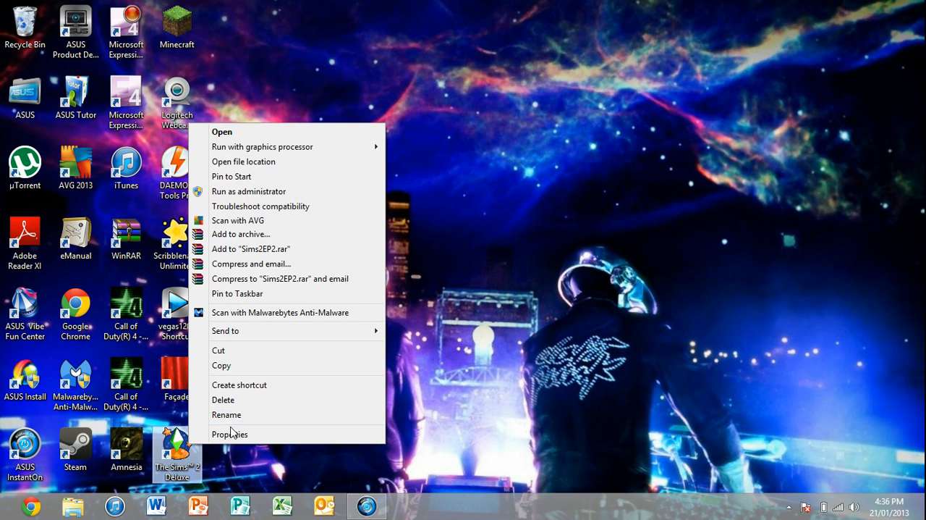
left_click(22, 101)
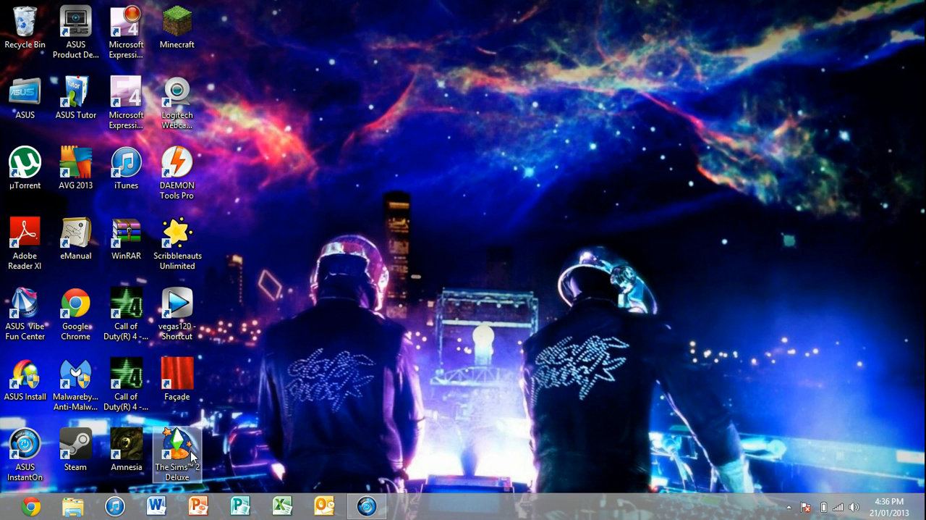
right_click(178, 448)
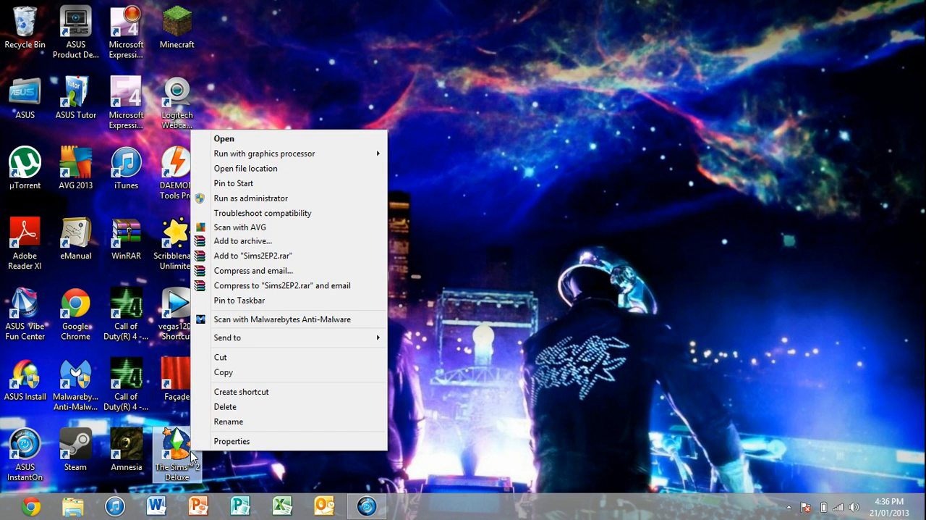
left_click(231, 441)
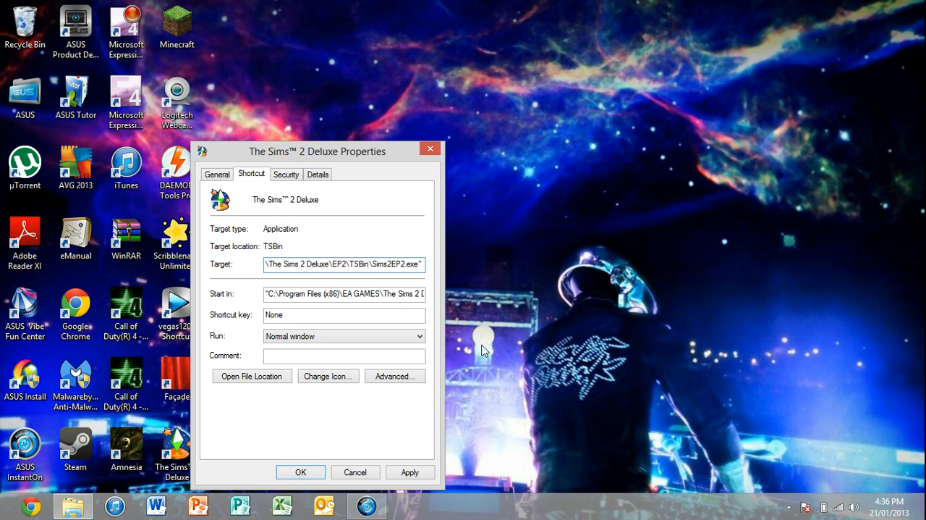
type("-w")
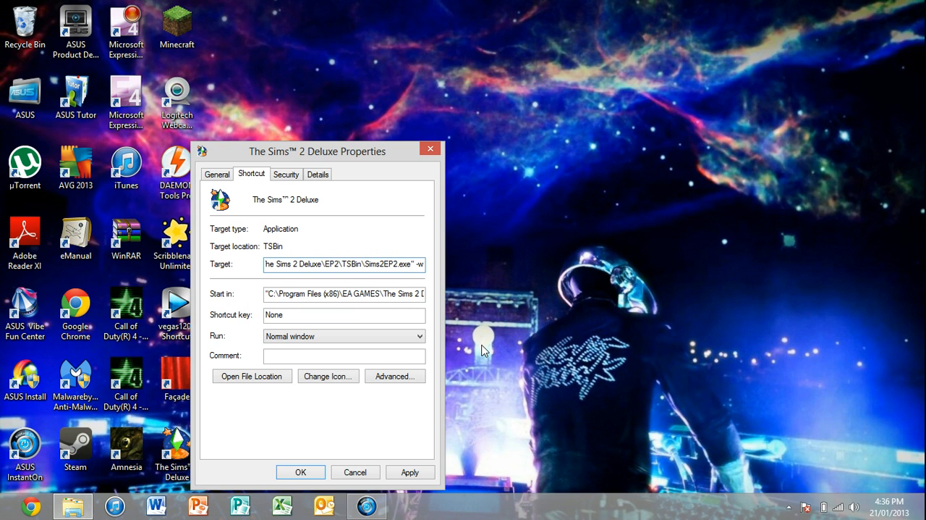
mouse_move(427, 402)
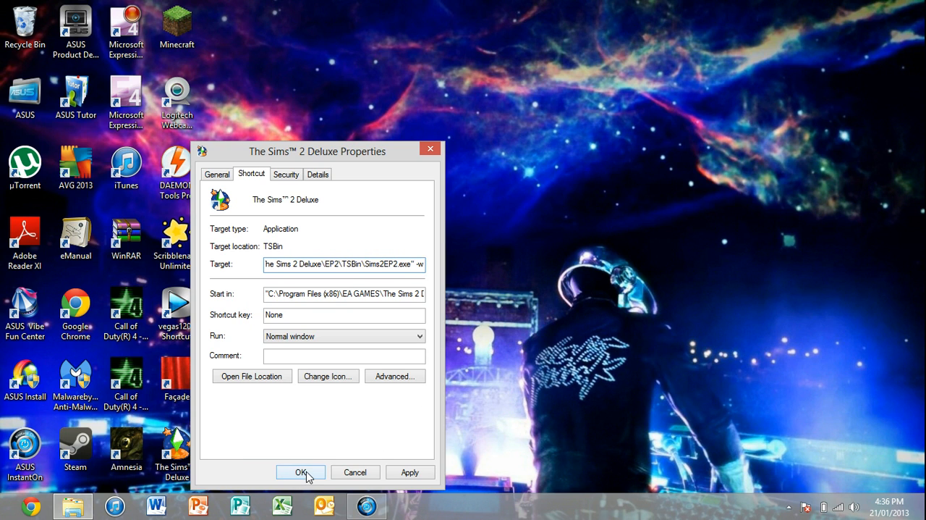
left_click(300, 471)
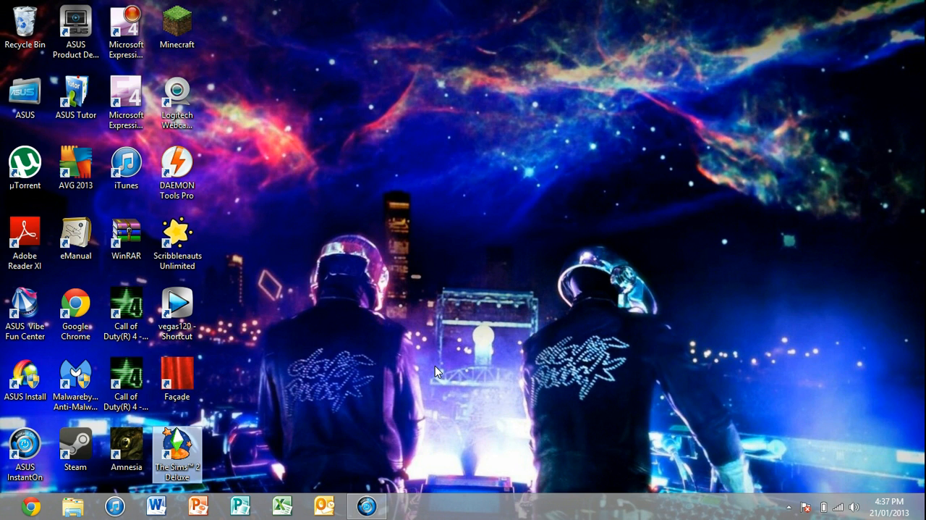
mouse_move(276, 137)
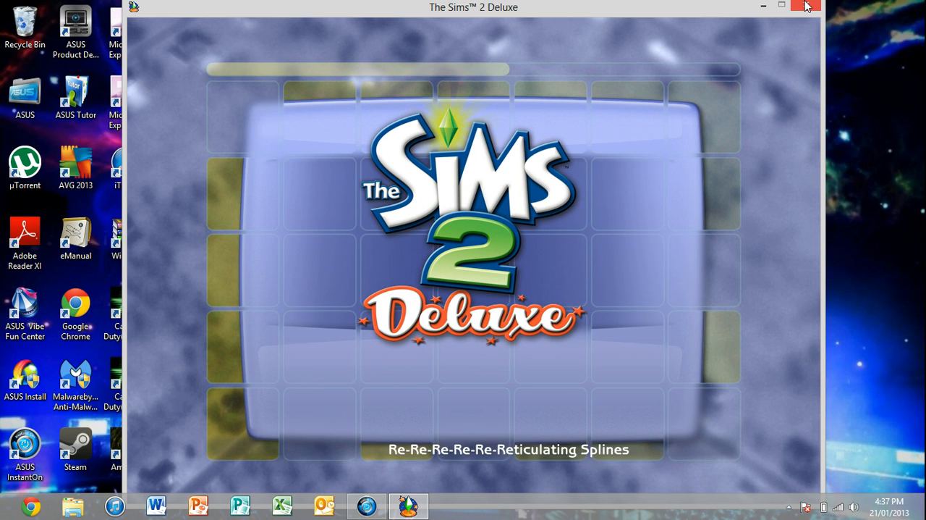
mouse_move(806, 7)
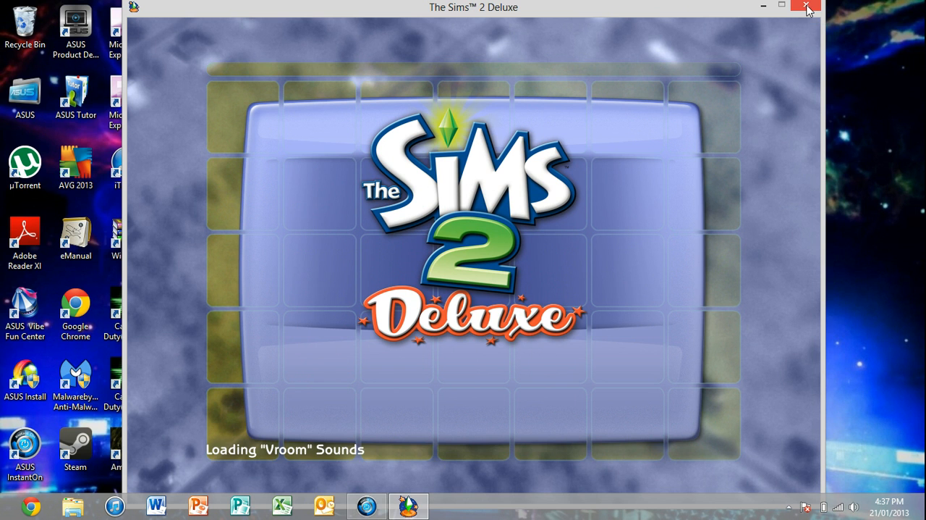
Close the windowed The Sims 2 Deluxe game
left_click(803, 6)
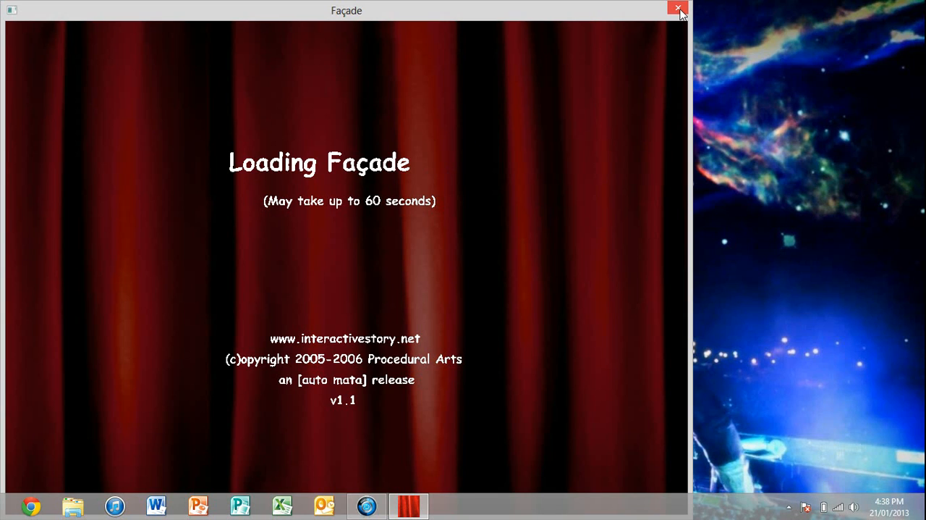
Close the windowed Façade game, returning to the desktop
left_click(674, 10)
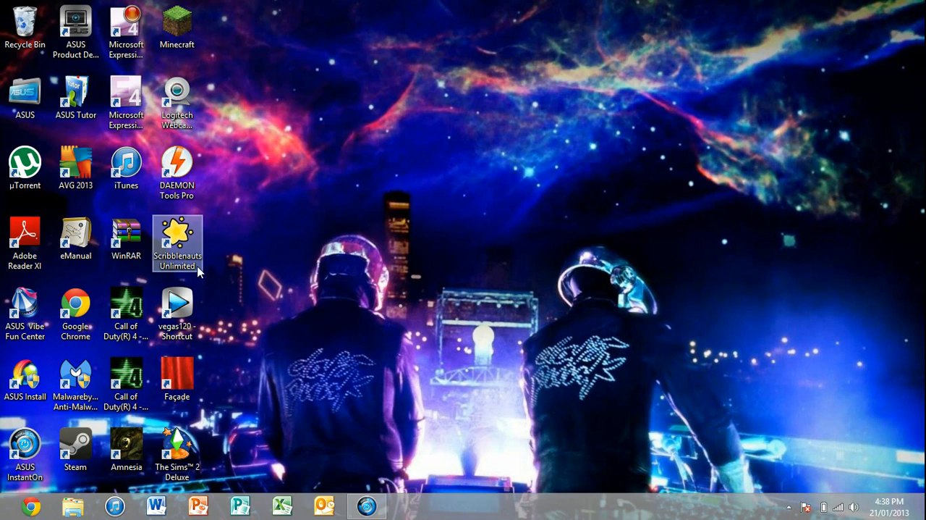
mouse_move(194, 259)
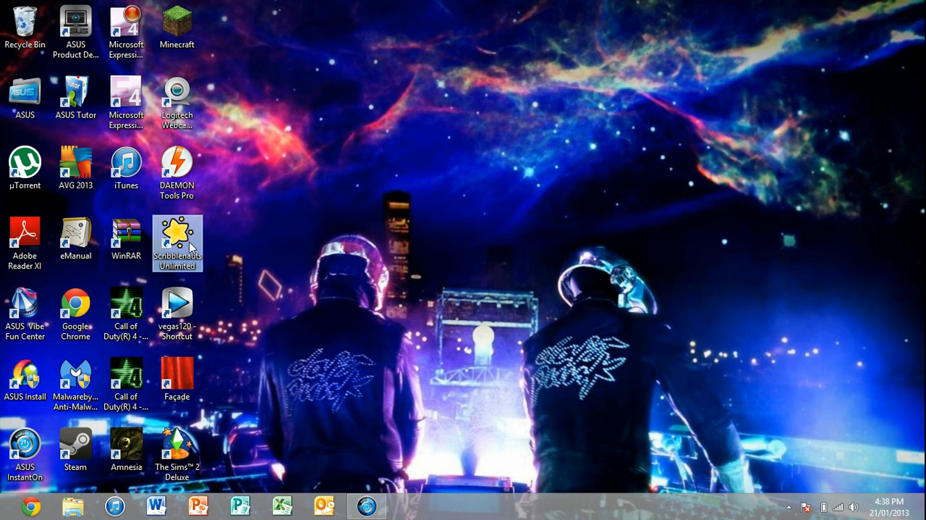
Add '-w' after the Scribblenauts Unlimited Target path, confirming OK and Continue on Access Denied
right_click(177, 243)
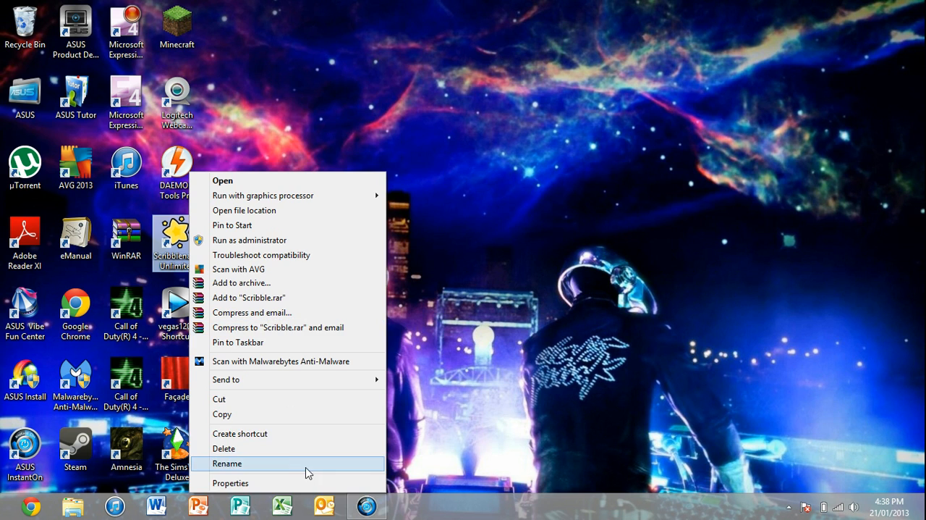
left_click(230, 482)
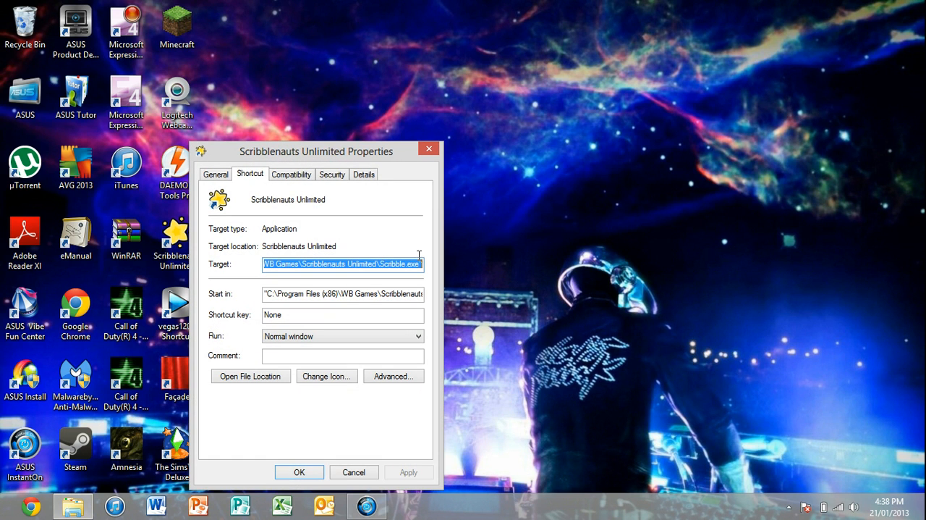
left_click(421, 264)
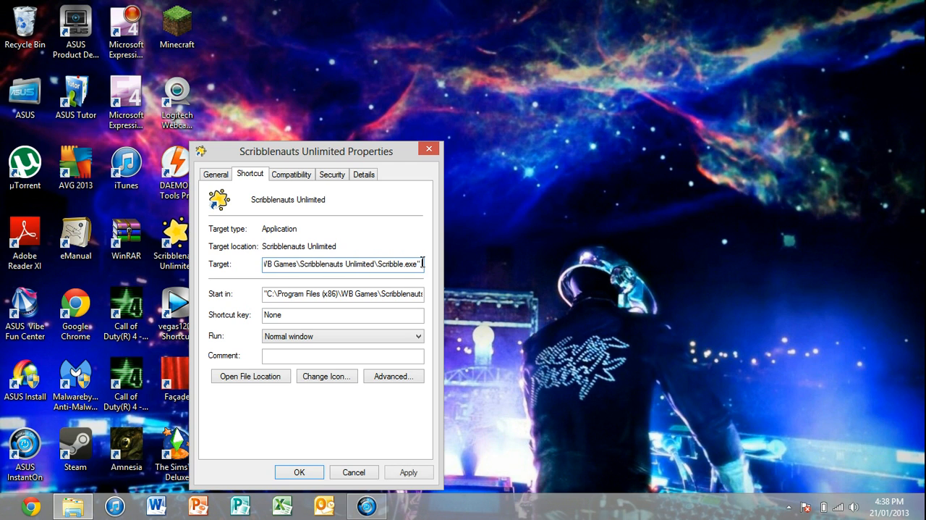
type("-w")
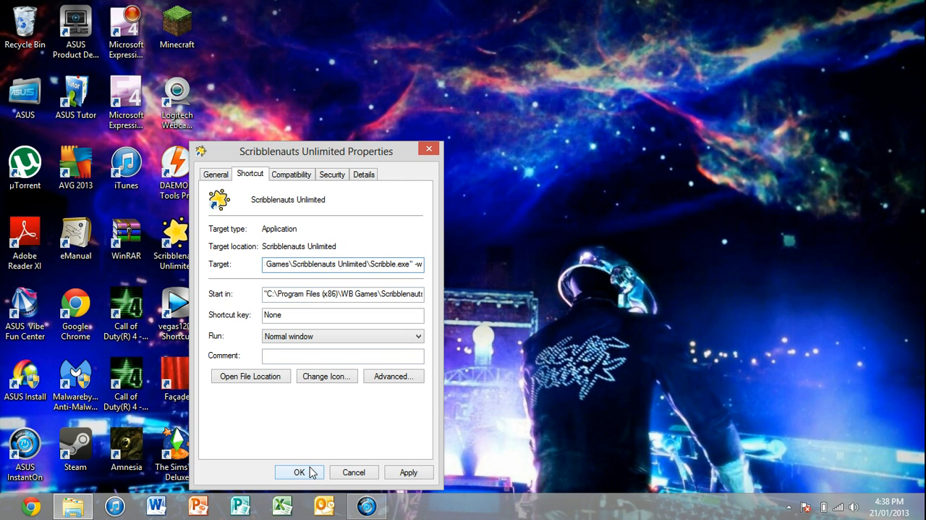
left_click(299, 472)
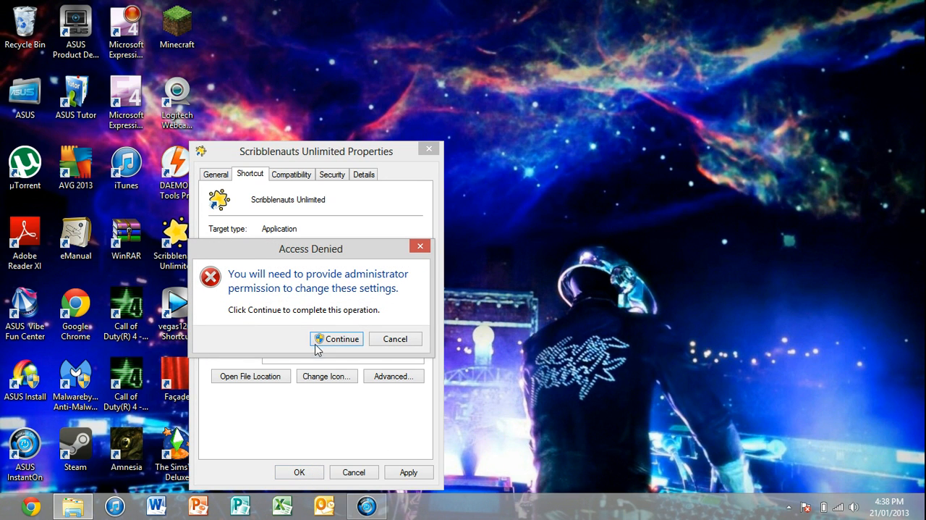
mouse_move(322, 345)
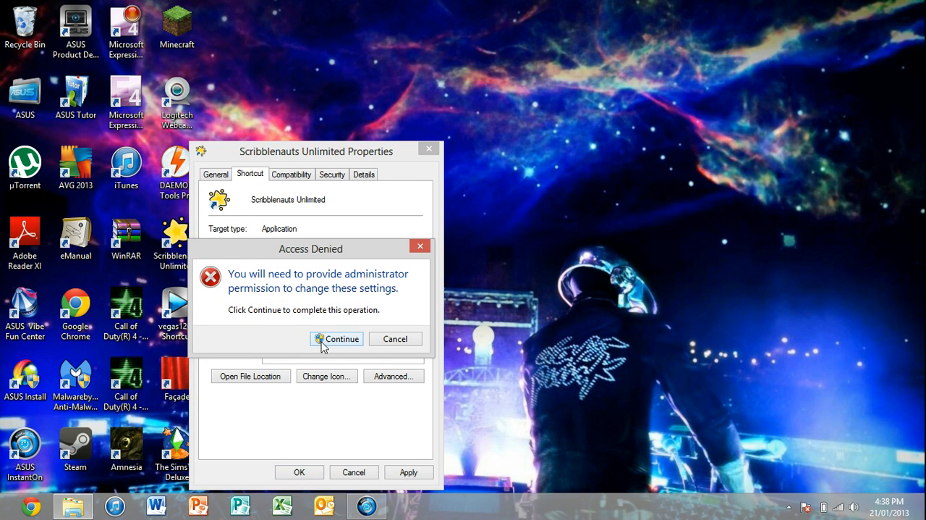
left_click(341, 338)
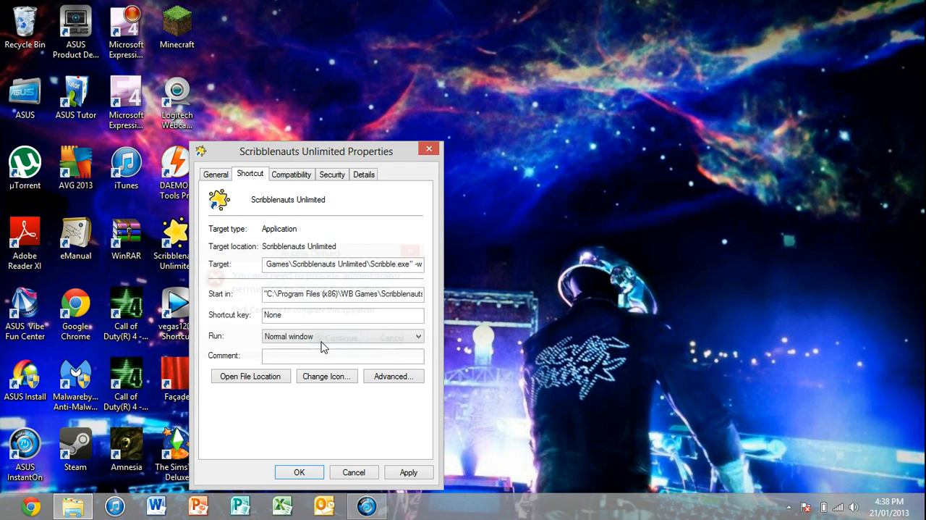
left_click(299, 472)
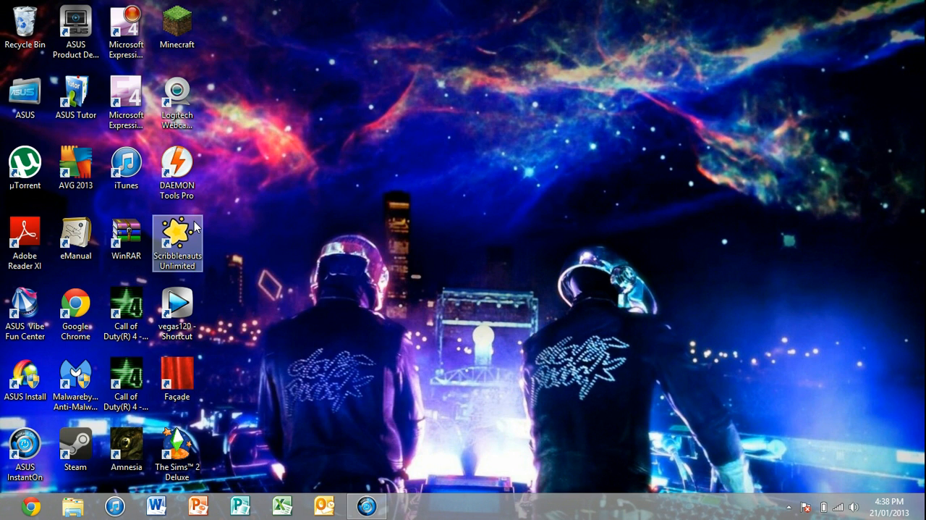
mouse_move(195, 227)
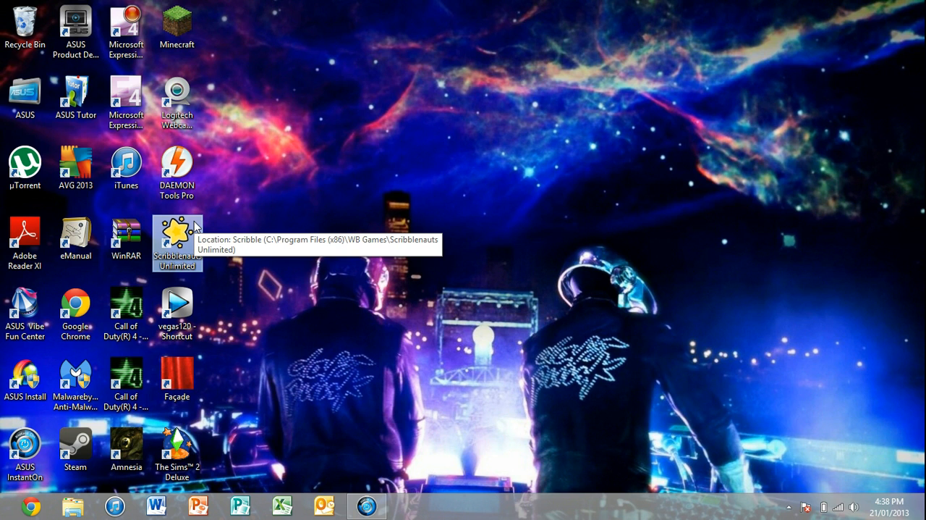
right_click(177, 236)
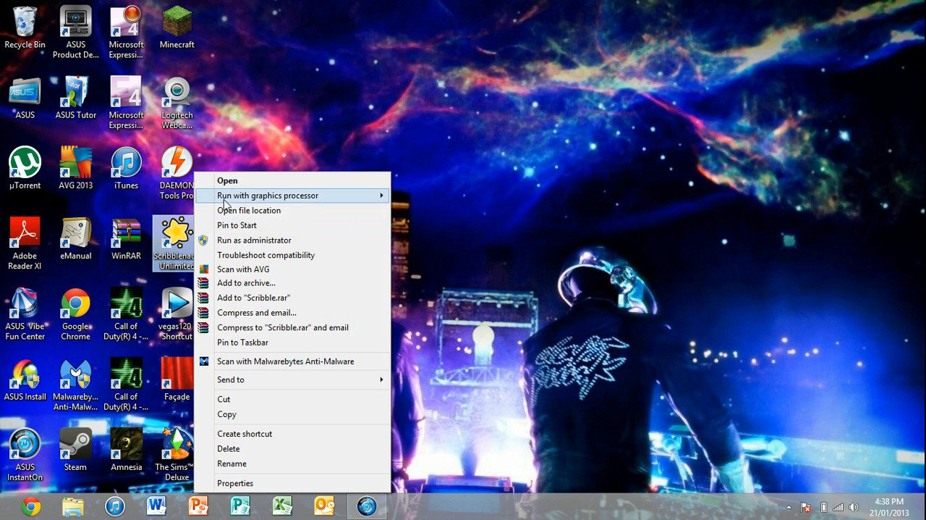
left_click(254, 239)
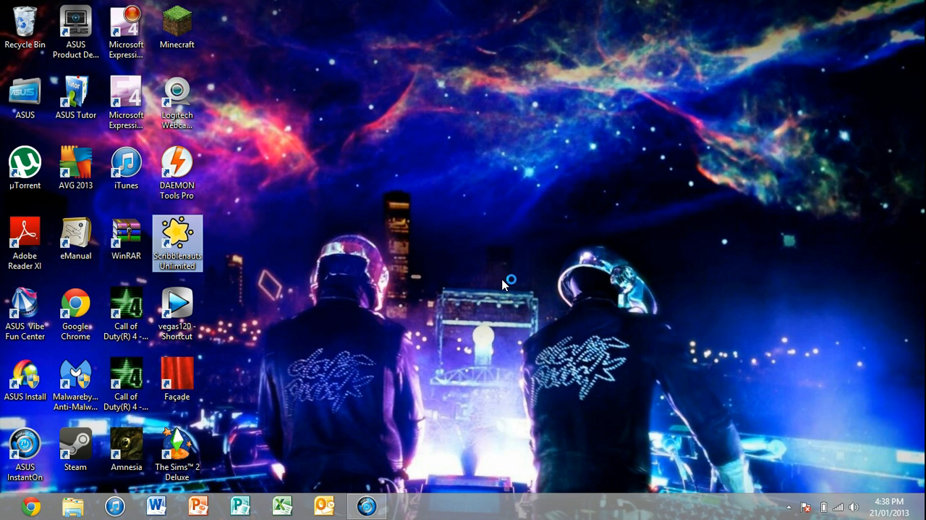
mouse_move(505, 285)
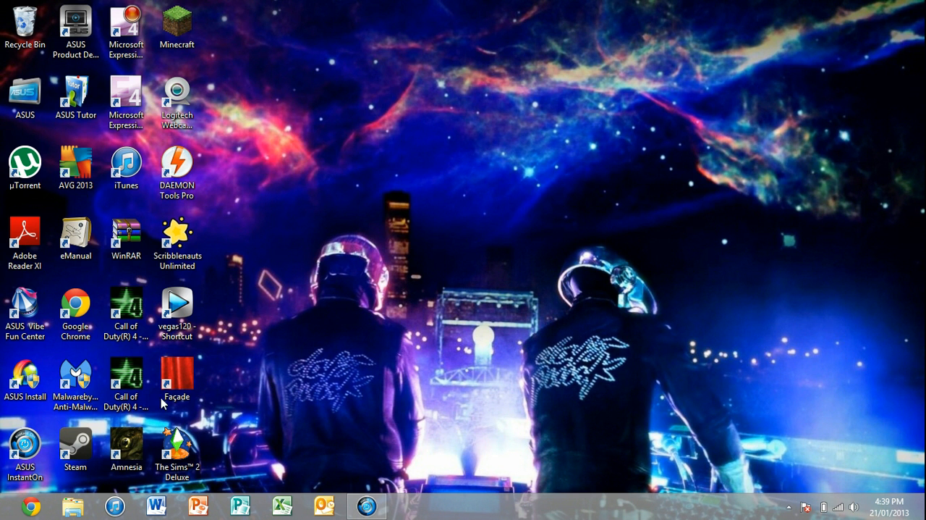
left_click(177, 242)
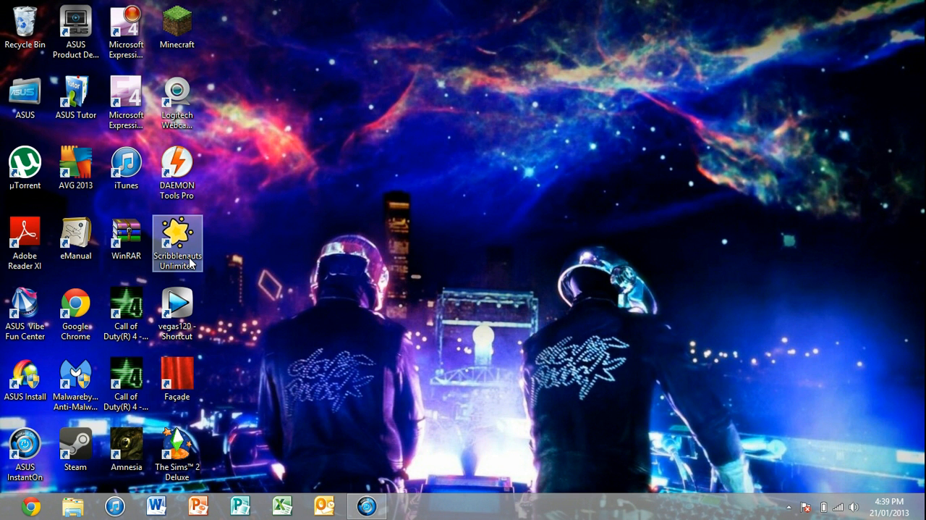
Re-enter '-w' in the Scribblenauts Unlimited Target and save, choosing Continue for administrator permission
right_click(177, 242)
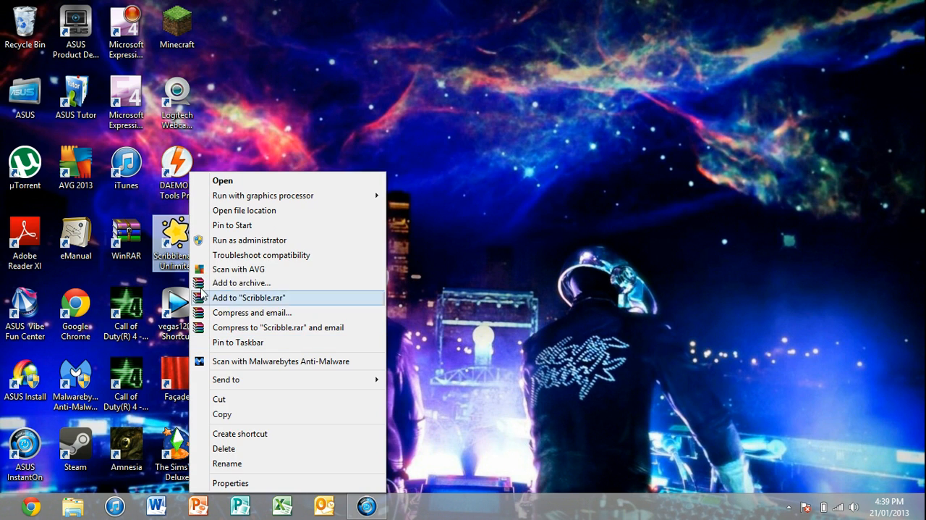
left_click(230, 483)
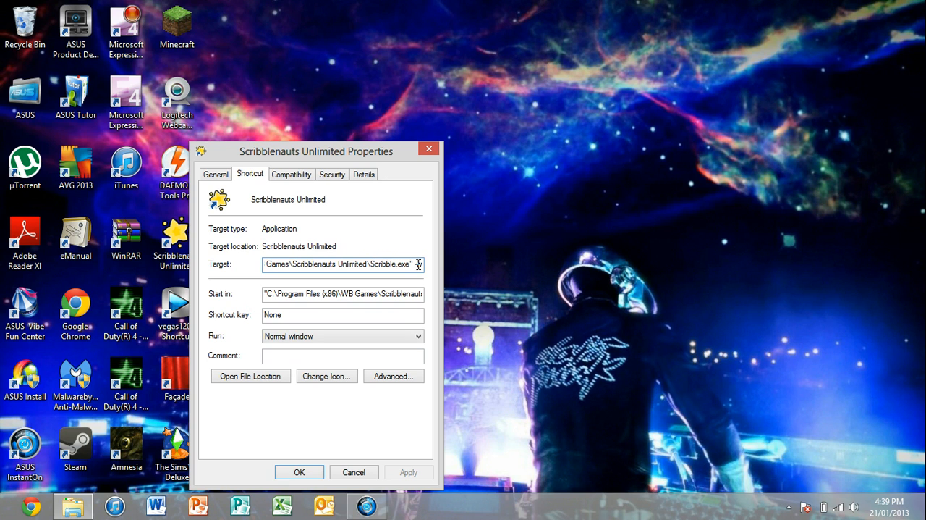
type("-w")
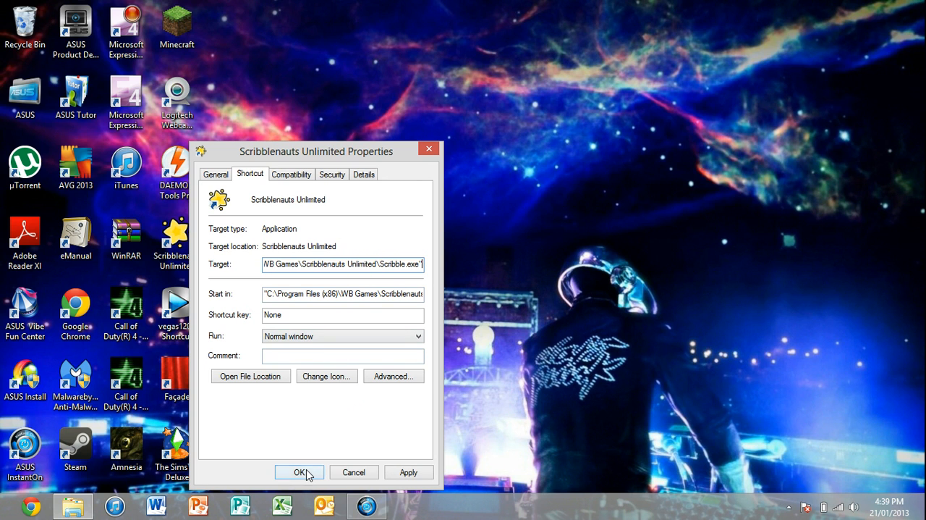
left_click(299, 472)
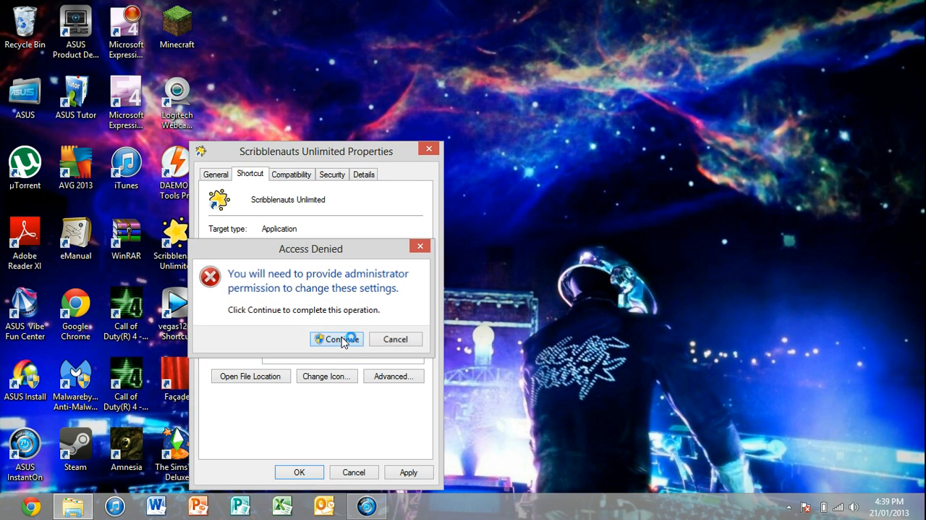
left_click(337, 339)
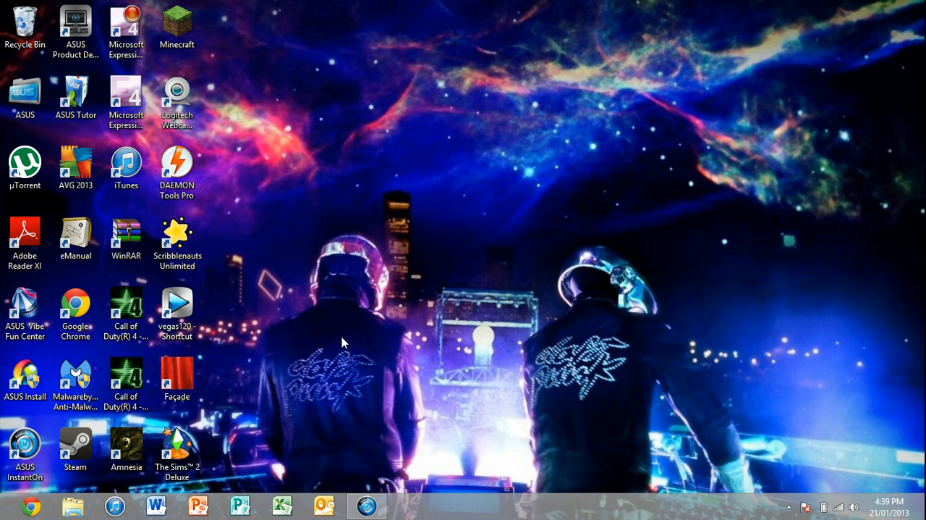